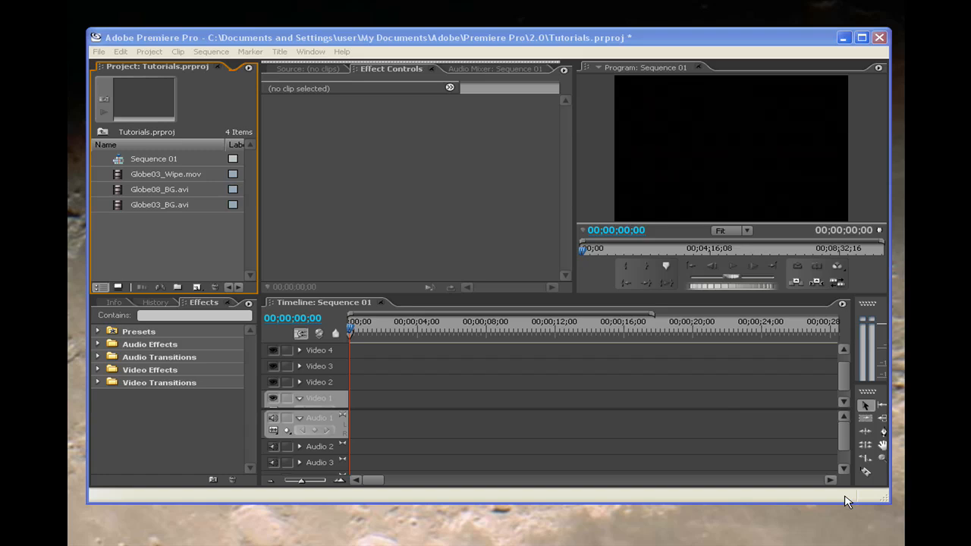
mouse_move(493, 262)
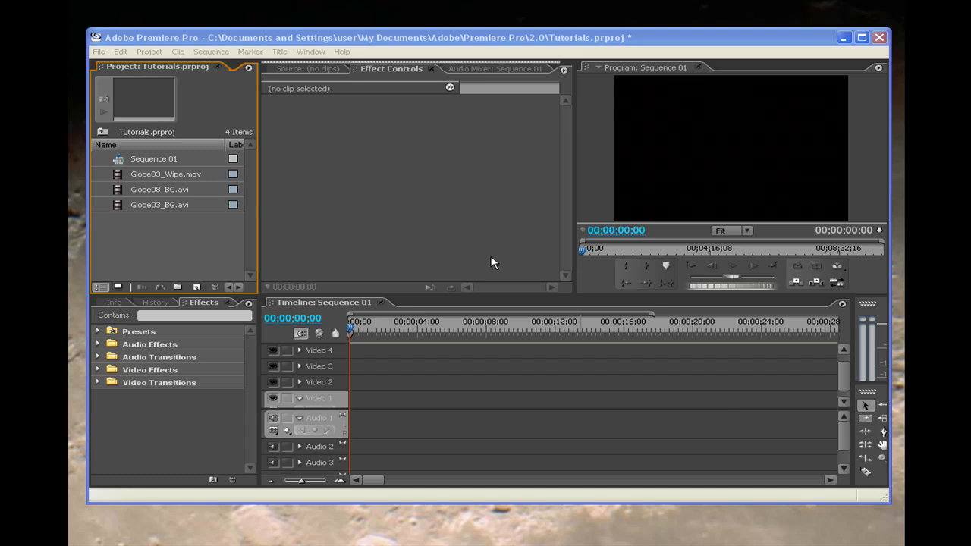
mouse_move(182, 241)
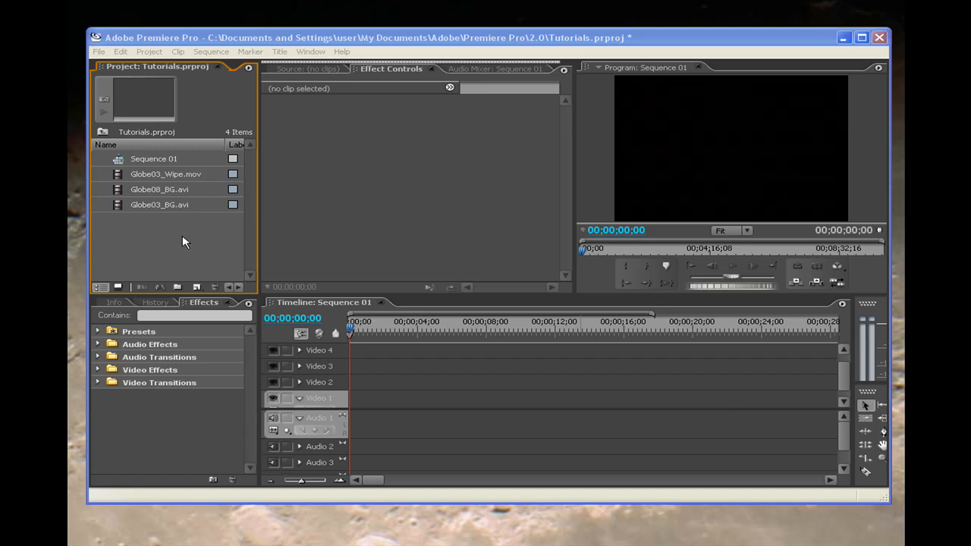
mouse_move(176, 177)
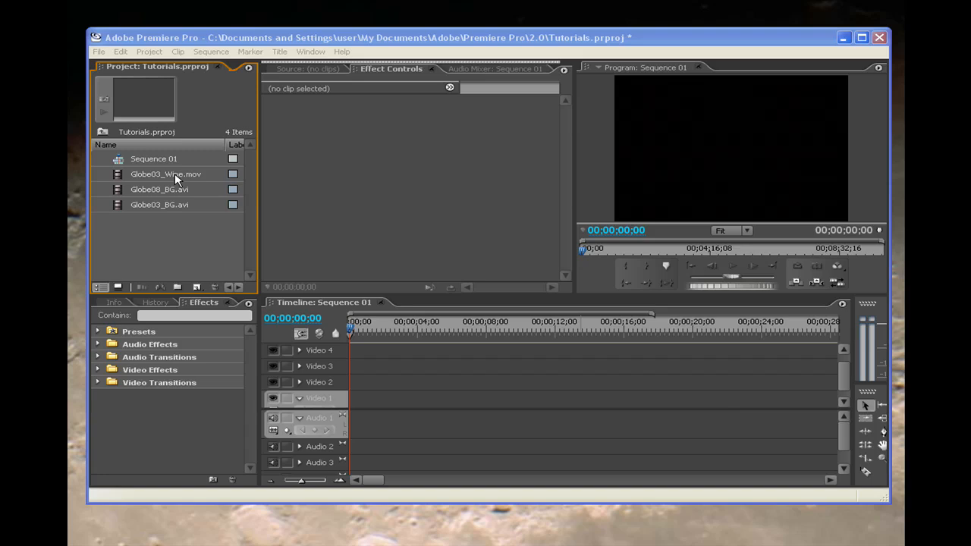
- Preview Globe03_Wipe.mov and Globe08_BG.avi in the Project panel before placing the background clip
left_click(165, 173)
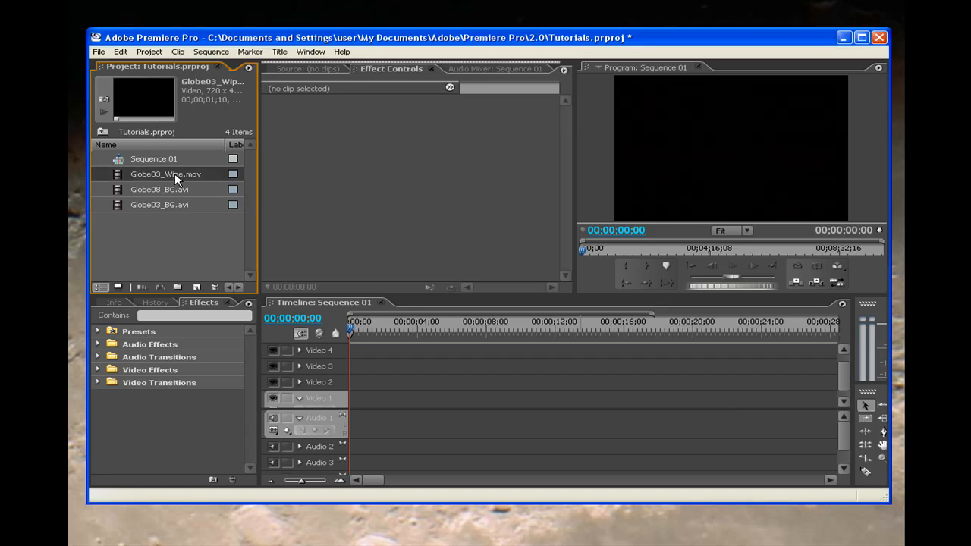
mouse_move(200, 194)
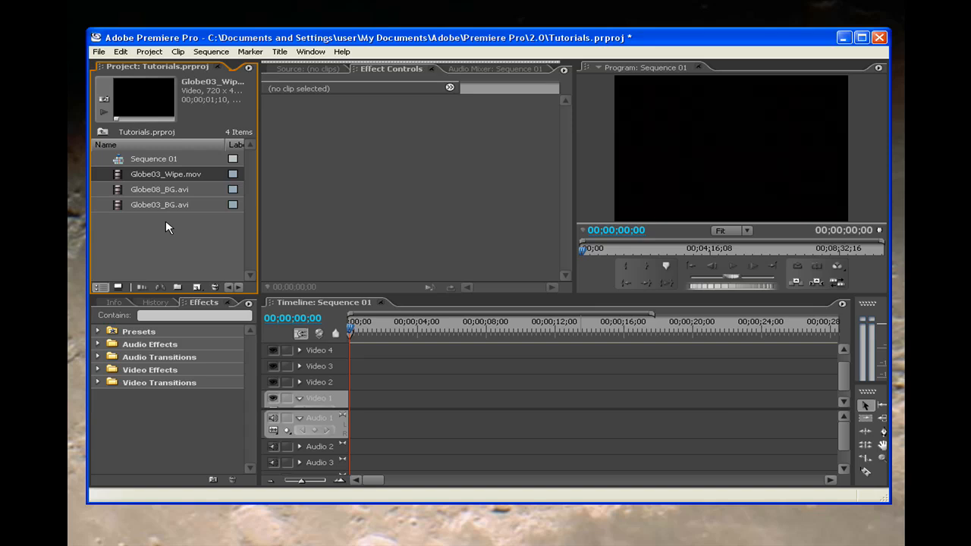
left_click(159, 188)
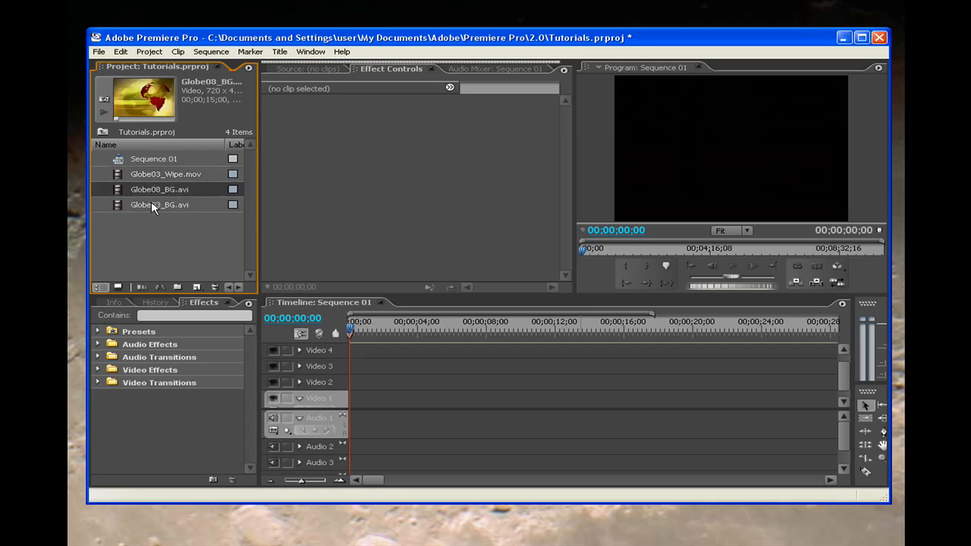
left_click(159, 188)
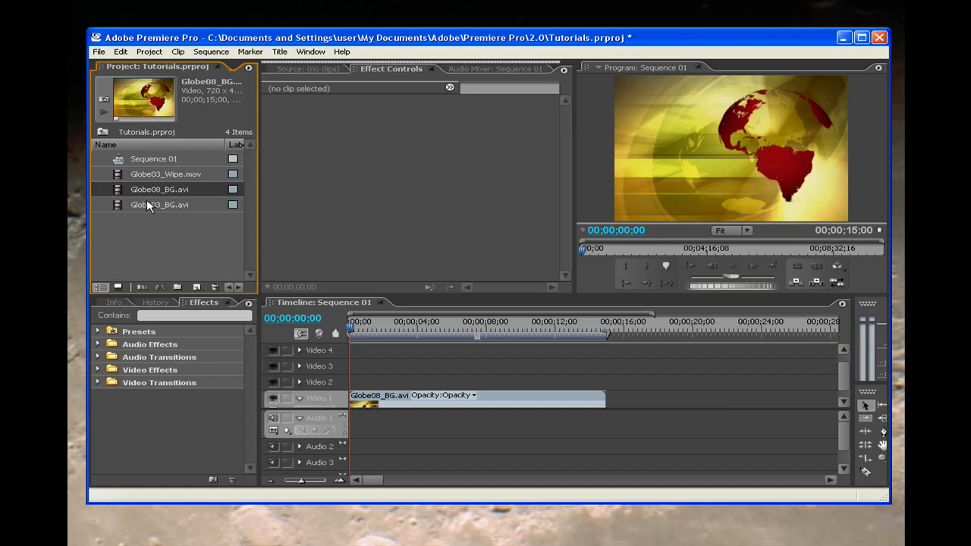
- Place Globe03_BG.avi on Video 1 snapped to the end of Globe08_BG.avi
left_click_drag(159, 205, 636, 394)
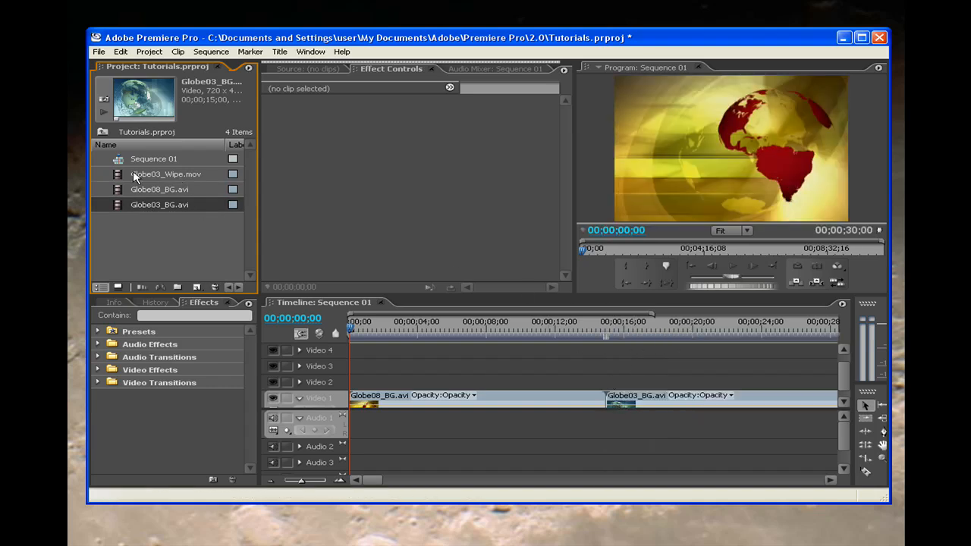
mouse_move(195, 180)
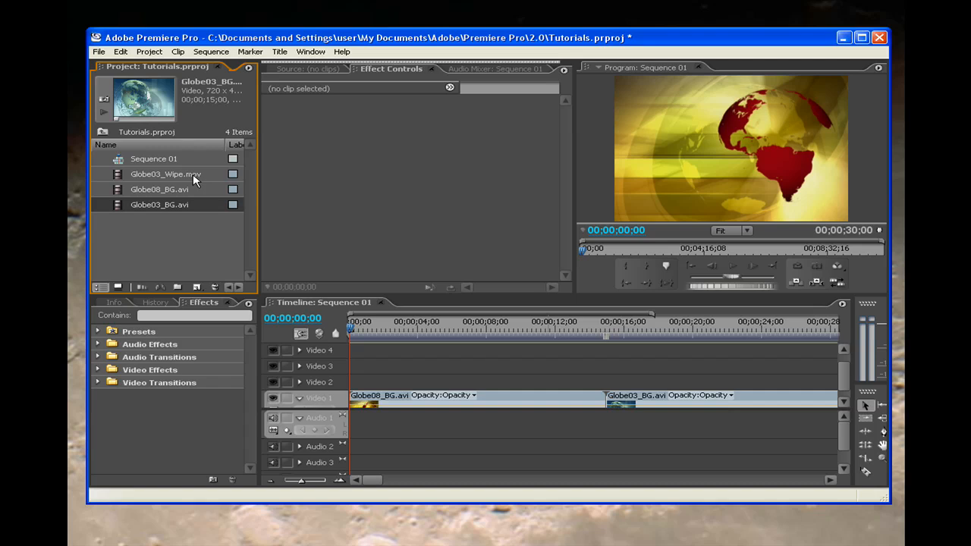
mouse_move(212, 176)
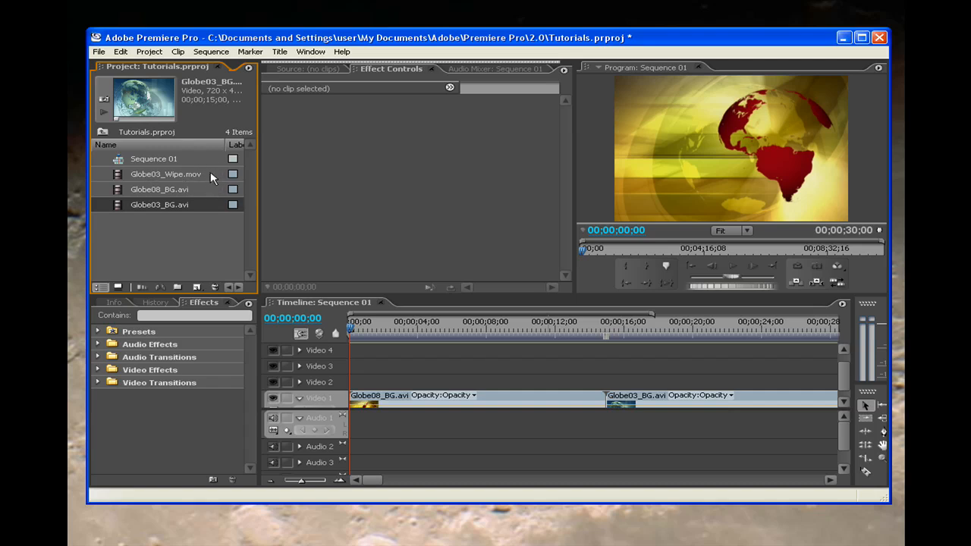
mouse_move(155, 167)
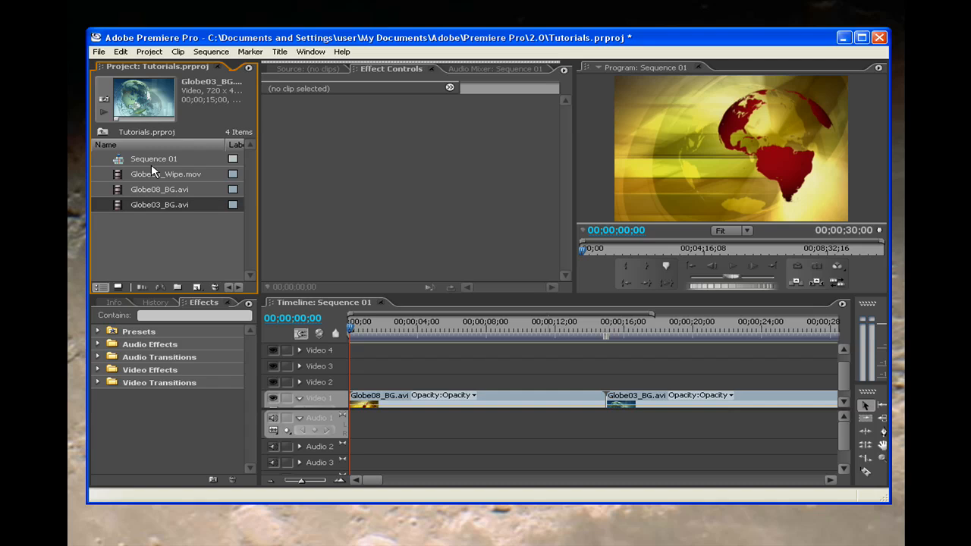
mouse_move(152, 178)
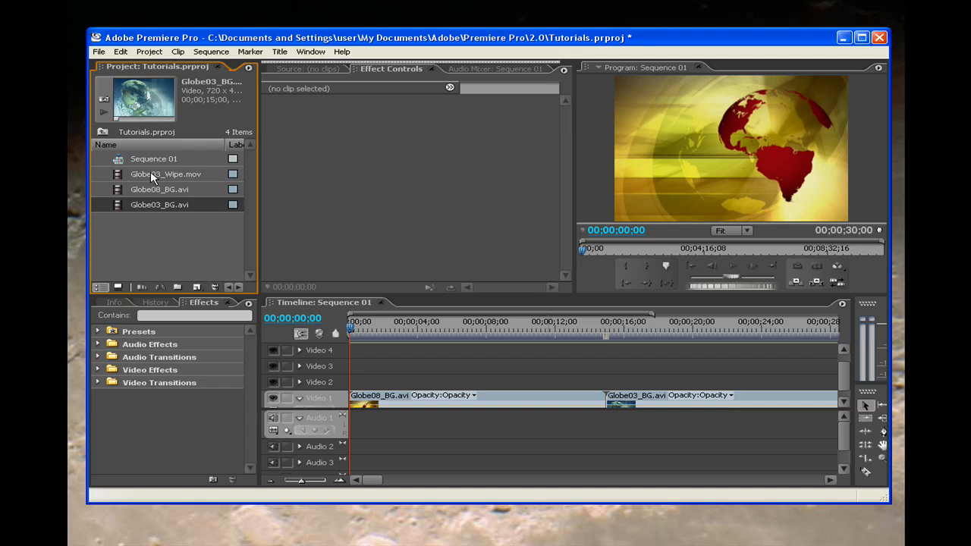
- Place Globe03_Wipe.mov on Video 2 over the cut and park the playhead at the edit point
left_click_drag(167, 173, 591, 366)
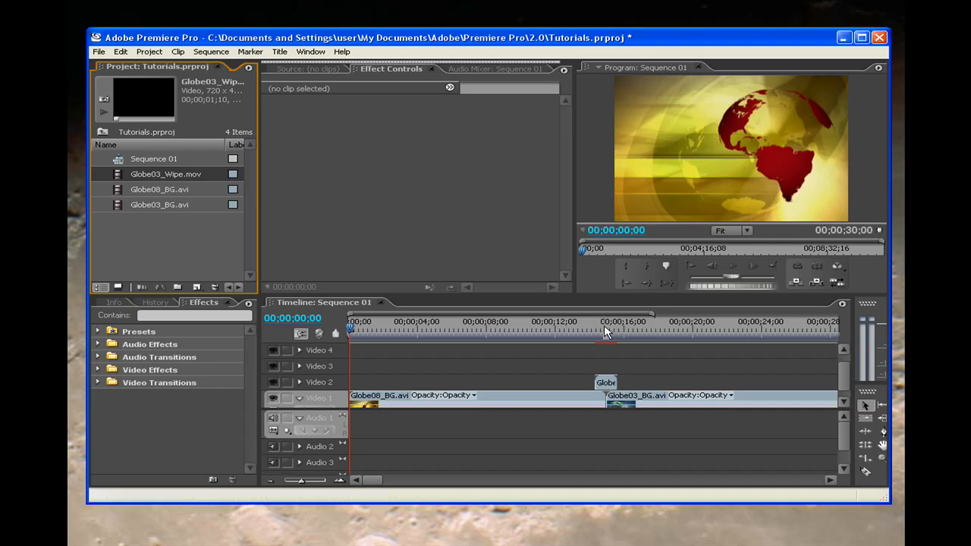
left_click(606, 333)
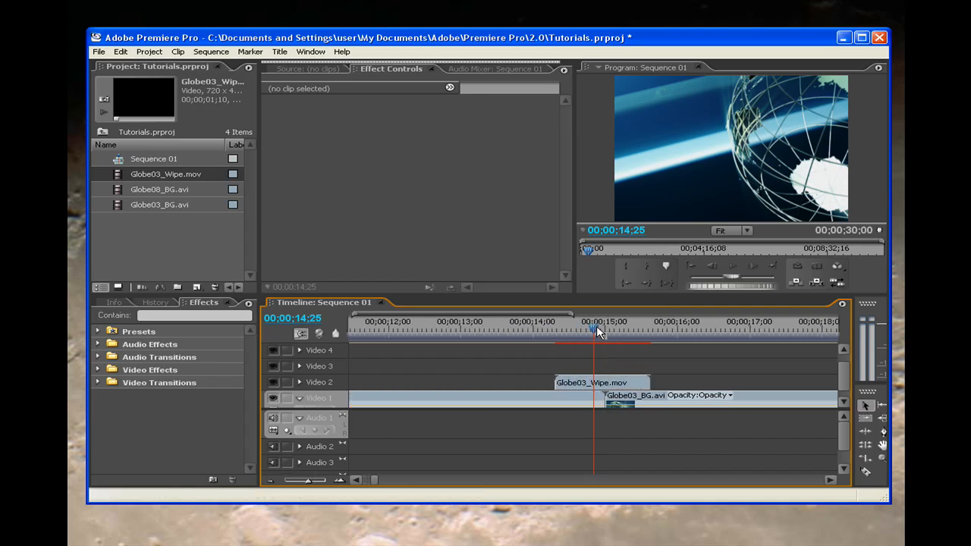
left_click_drag(594, 329, 604, 329)
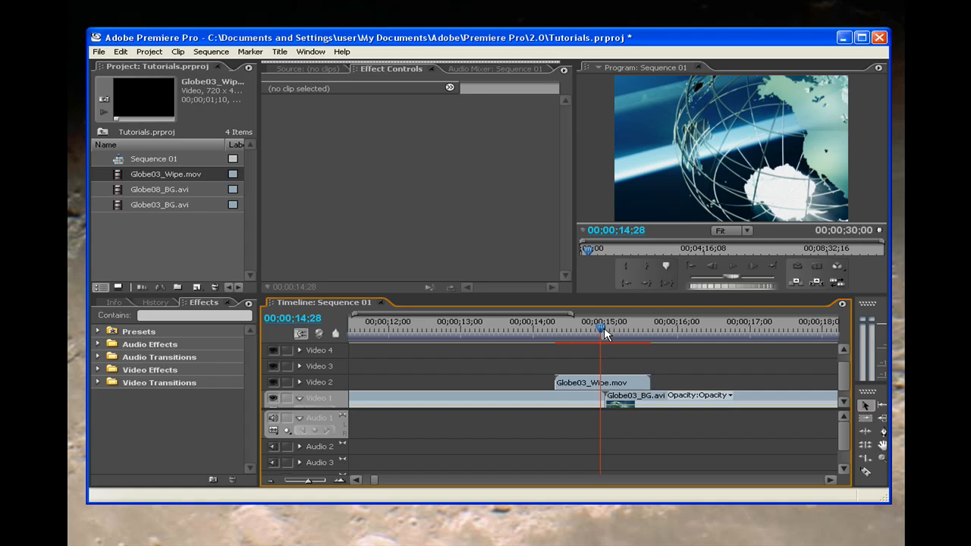
left_click_drag(604, 331, 619, 330)
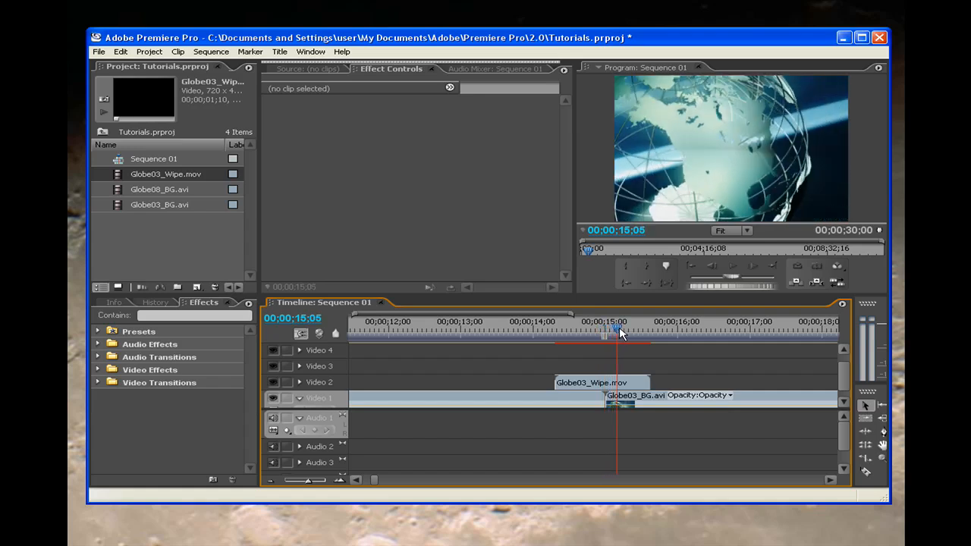
left_click_drag(619, 327, 643, 328)
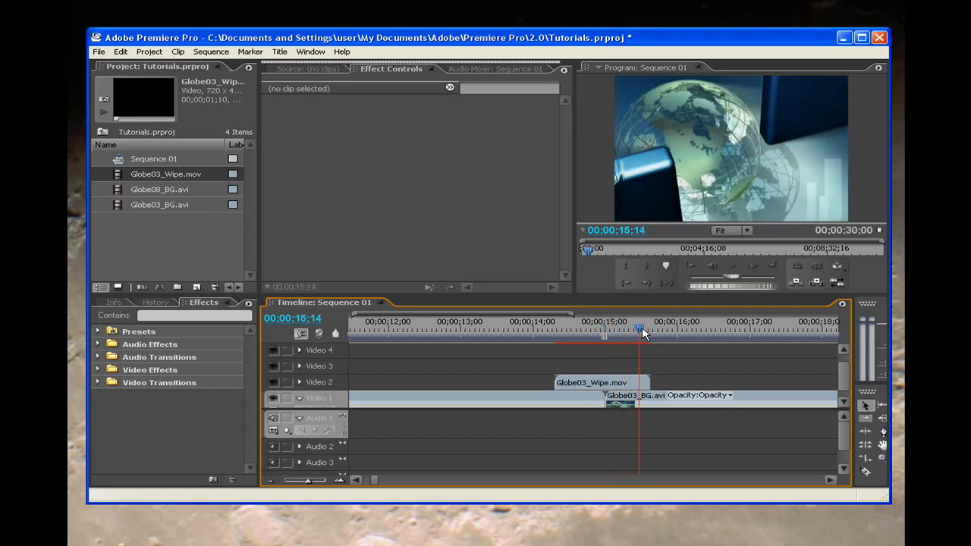
left_click_drag(641, 334, 548, 334)
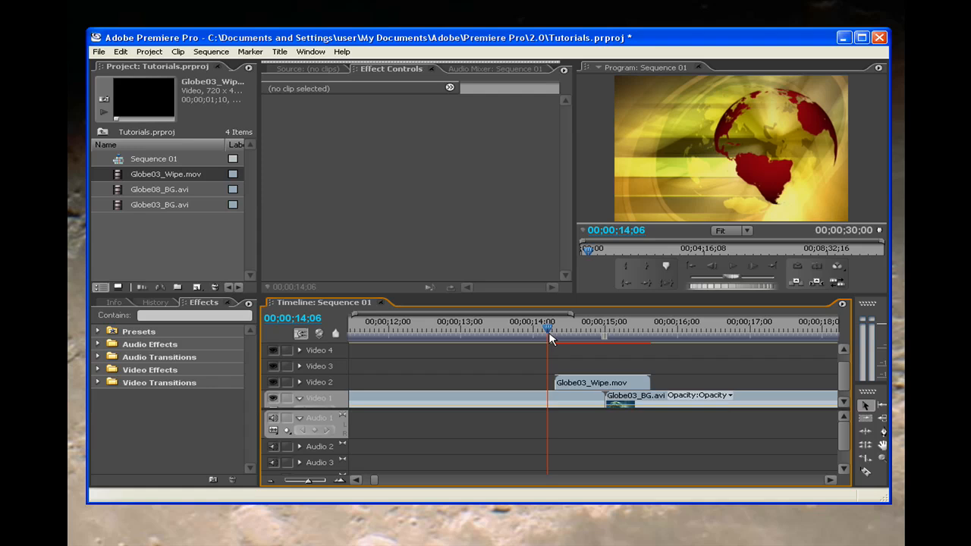
left_click_drag(547, 331, 640, 331)
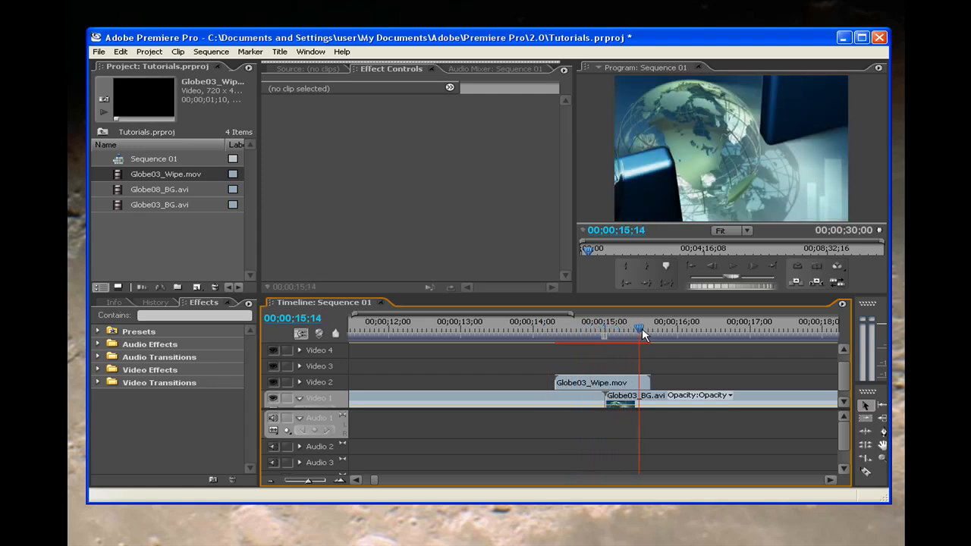